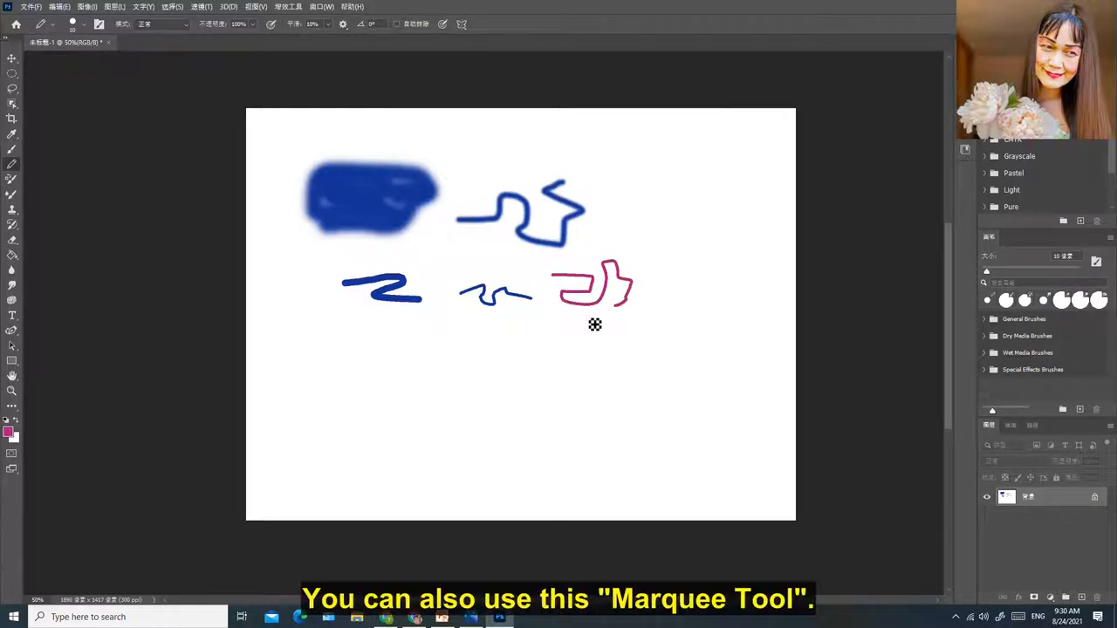
# Step: Launch the 'Use layers in the Layers panel' hands-on tutorial from the Discover panel
pyautogui.click(12, 77)
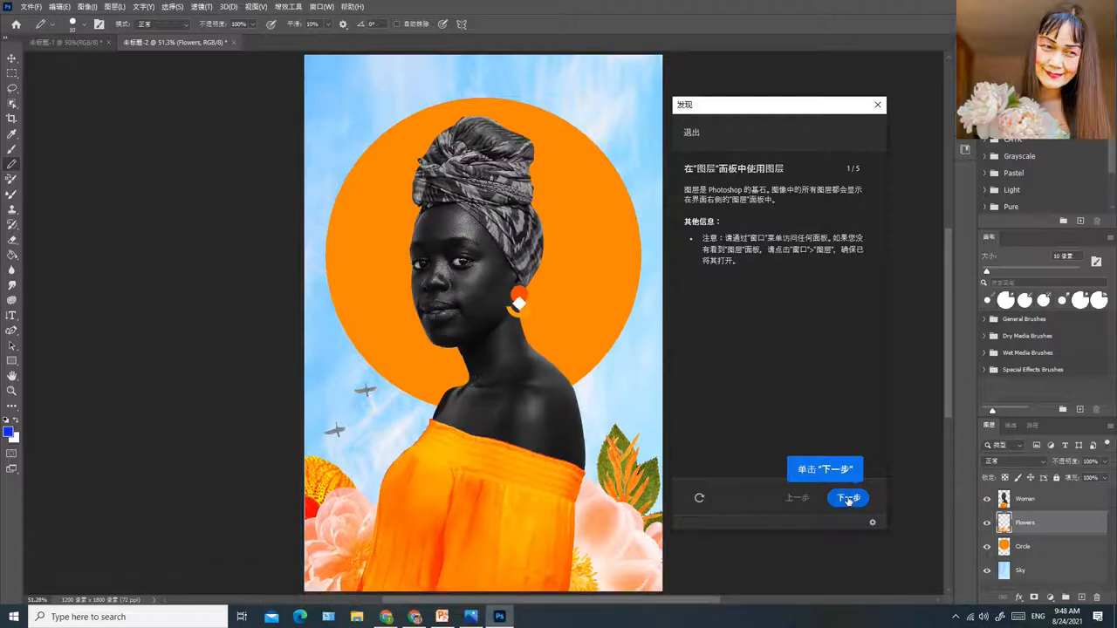
pyautogui.click(846, 497)
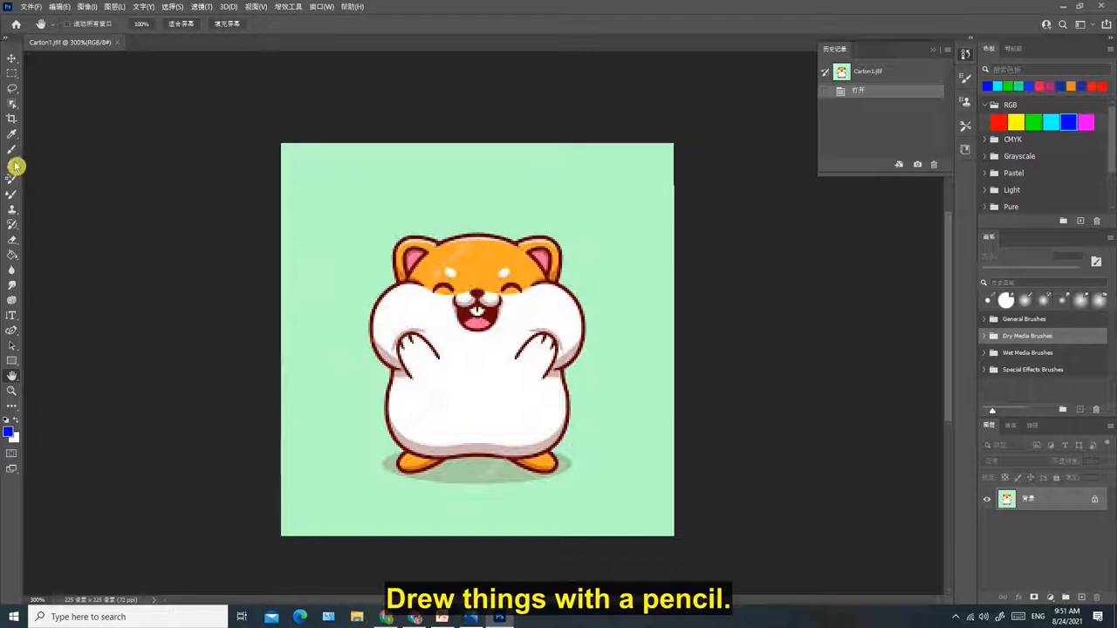
pyautogui.moveTo(349, 184); pyautogui.dragTo(340, 314)
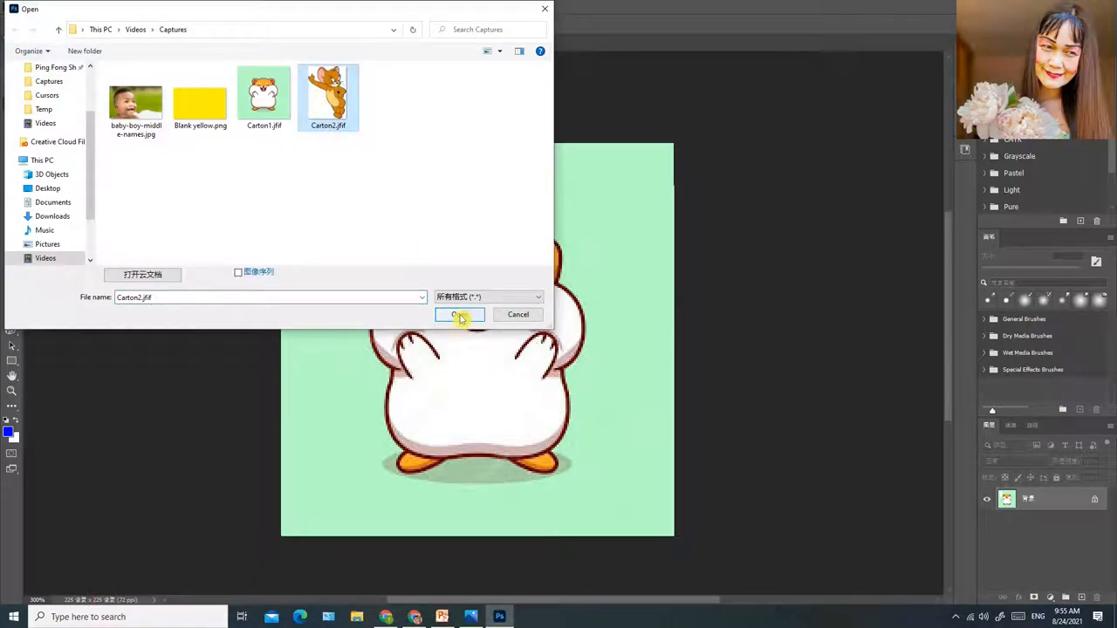
# Step: Select Cartoon2.jfif from the Captures folder to open it as a new document
pyautogui.click(459, 314)
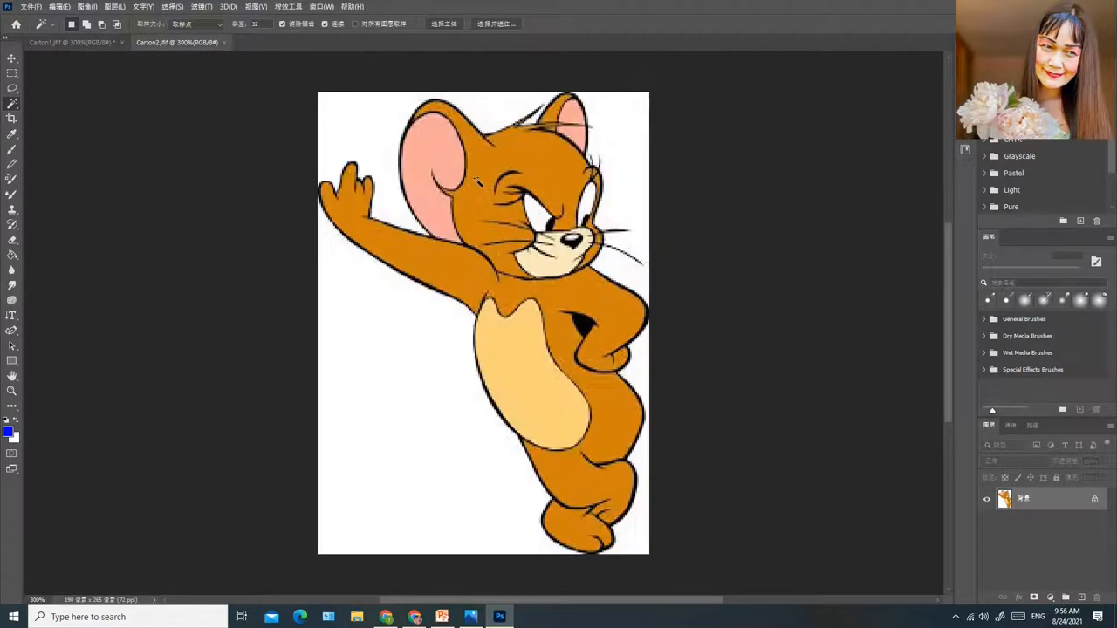
pyautogui.click(32, 7)
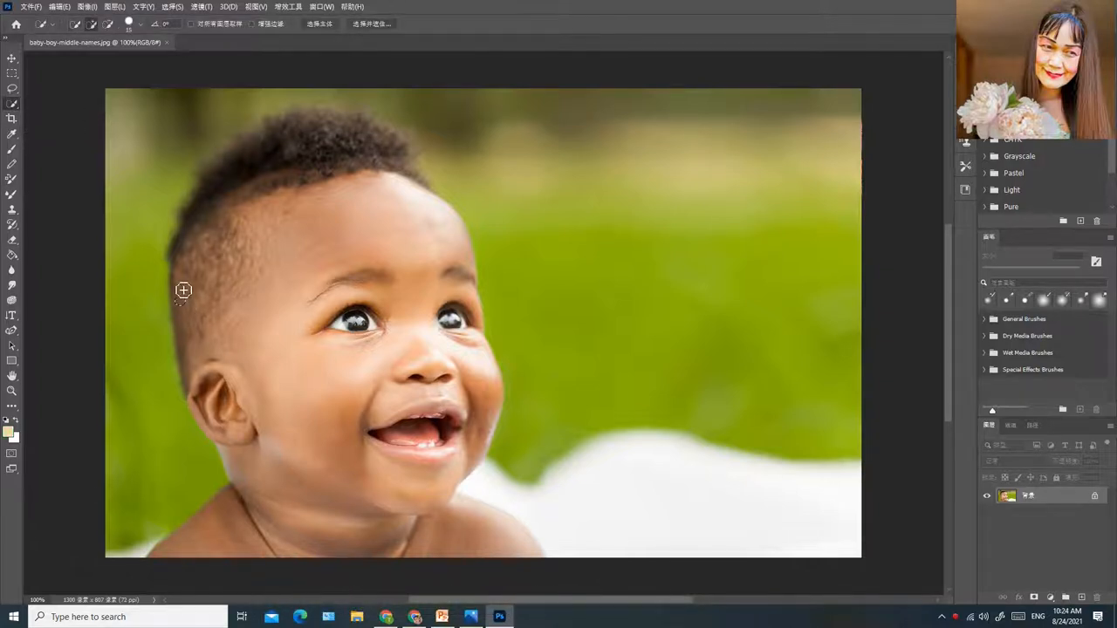
# Step: Drag the Quick Selection Tool along the baby's hair to begin tracing his head
pyautogui.moveTo(184, 290); pyautogui.dragTo(321, 159)
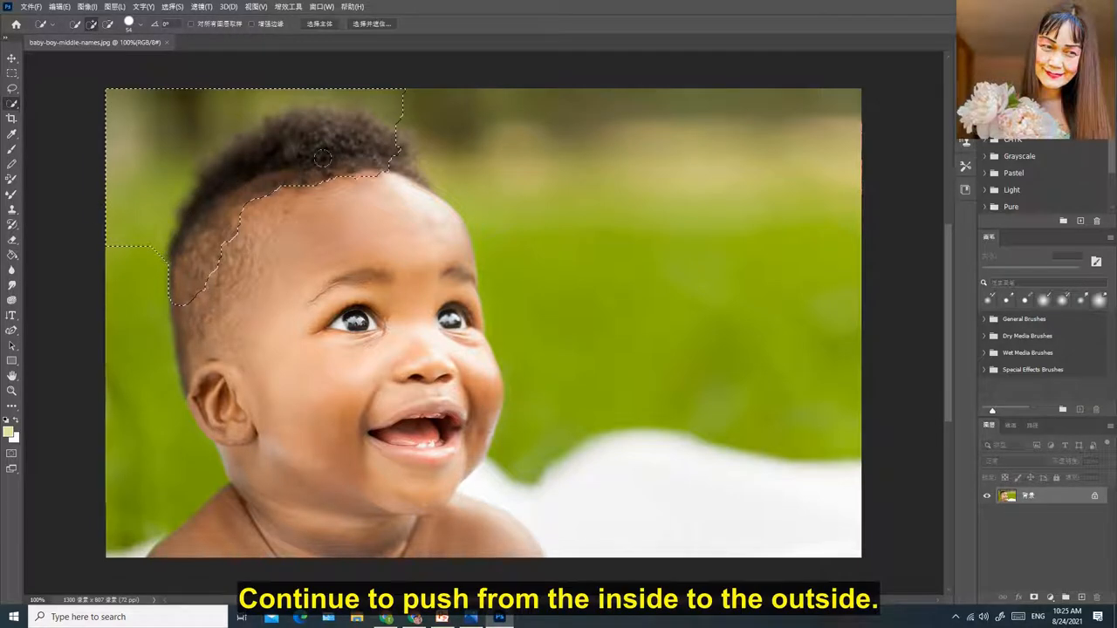